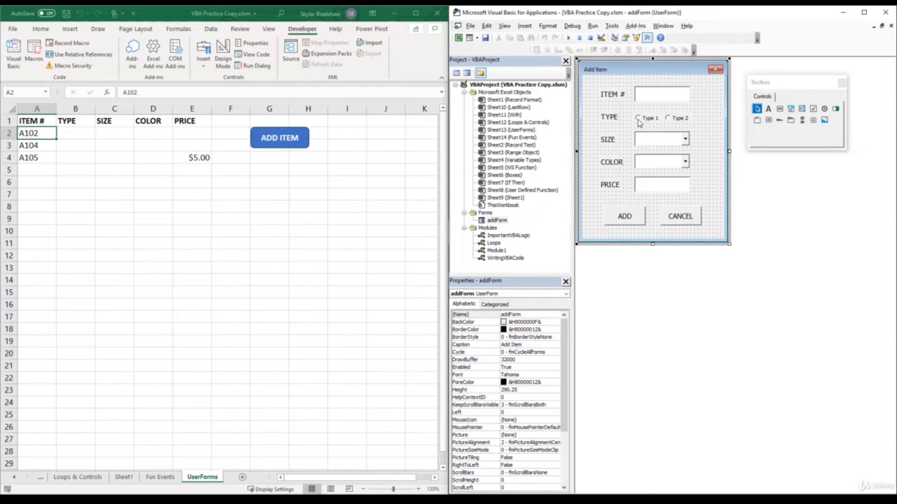
mouse_move(650, 127)
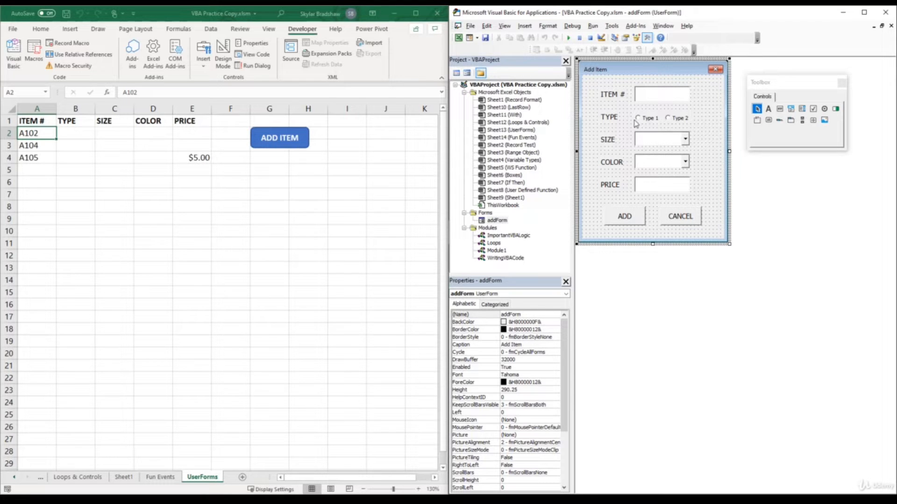
mouse_move(664, 126)
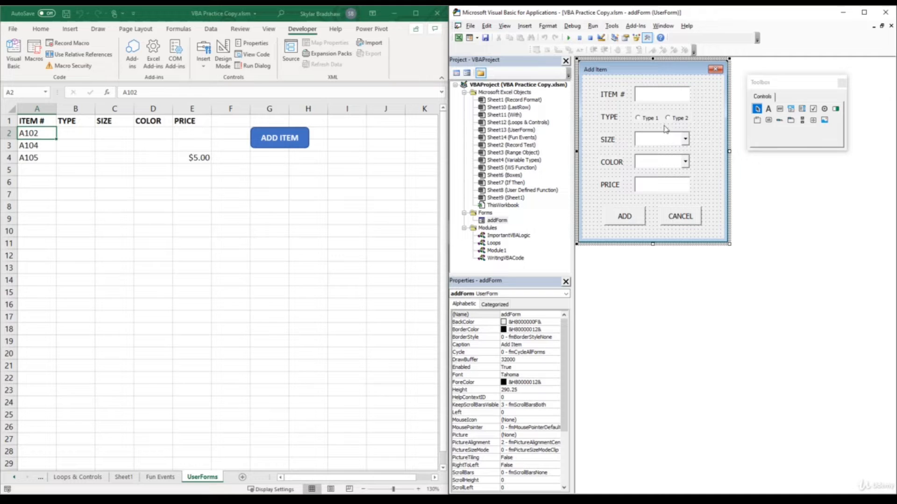
mouse_move(641, 224)
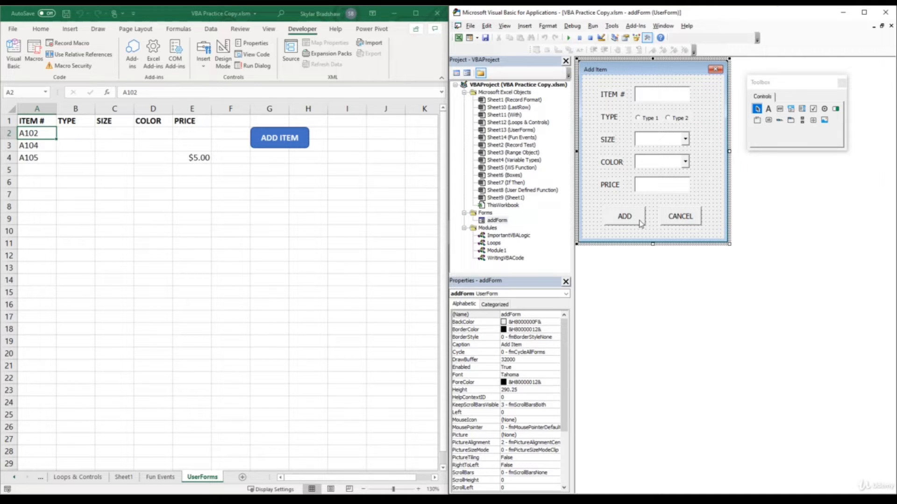
Open addCB_Click and insert a blank line after the itemTB assignment.
double_click(624, 216)
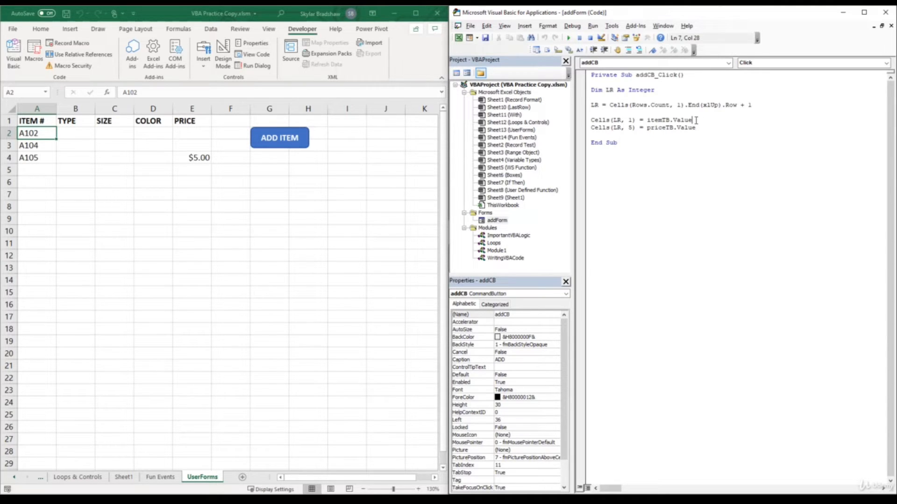
key("Enter")
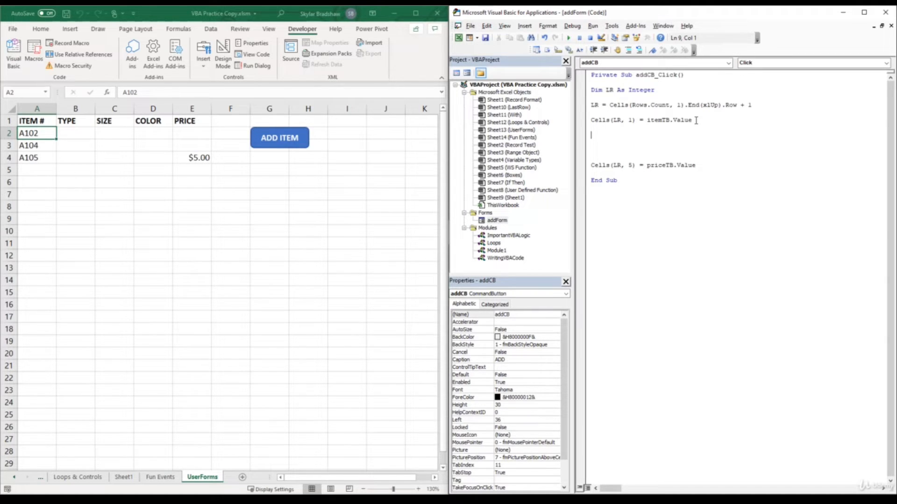
Write Cells(LR, 2) = Me.type1OB.Value, accepting Value from IntelliSense.
type("cells")
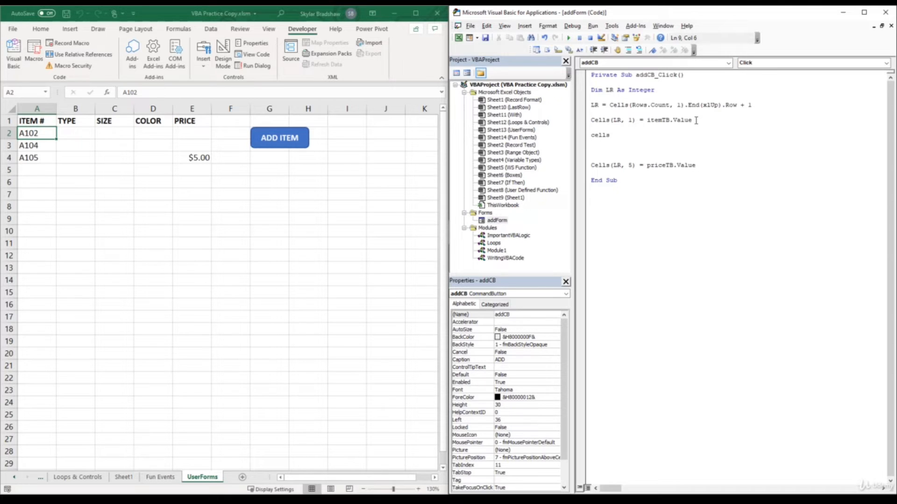
type("(LR,2) =")
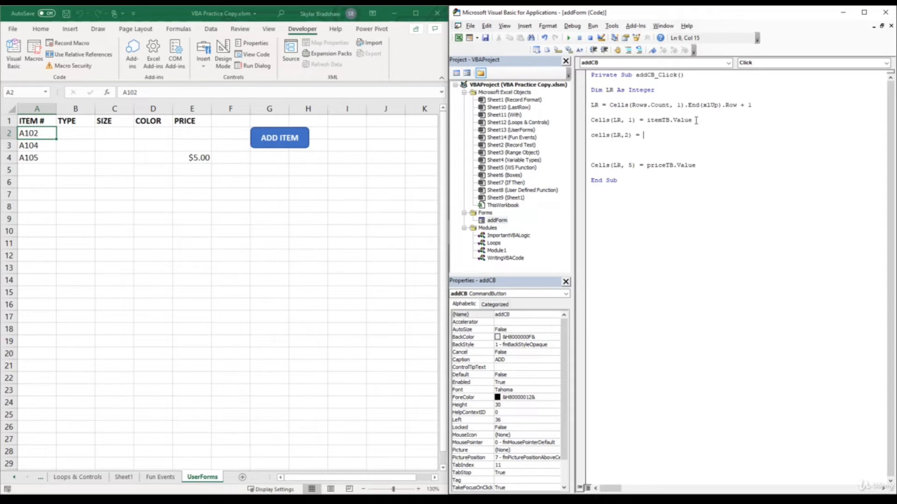
type("s")
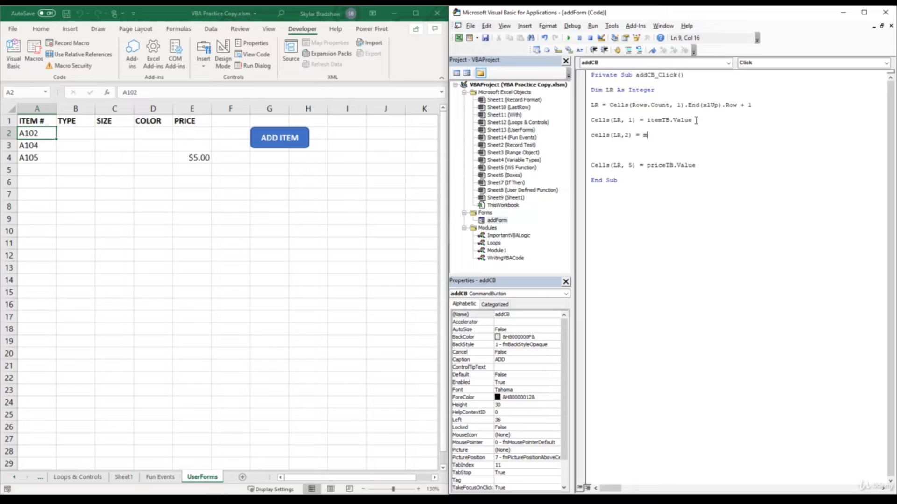
type("e")
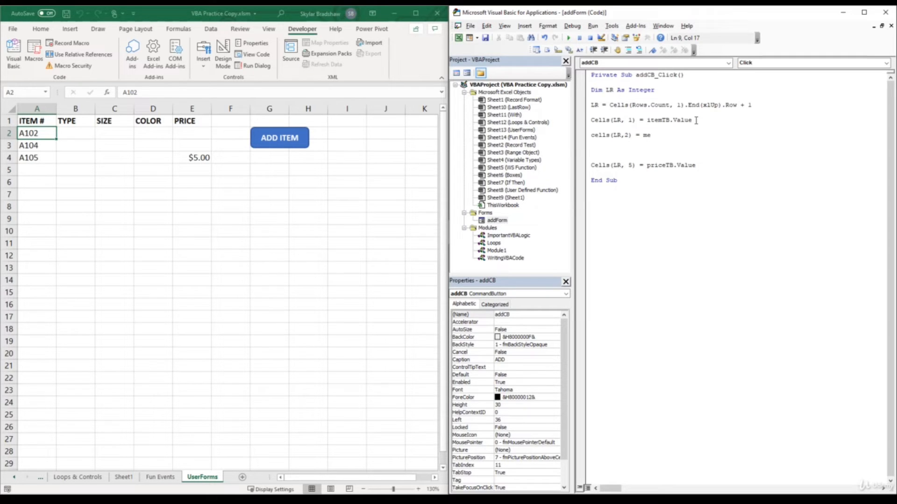
type(".")
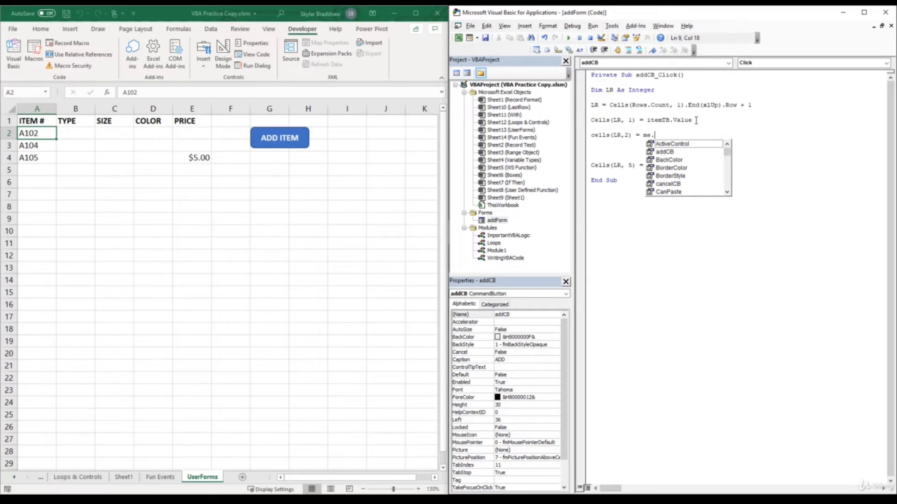
type("typelOB")
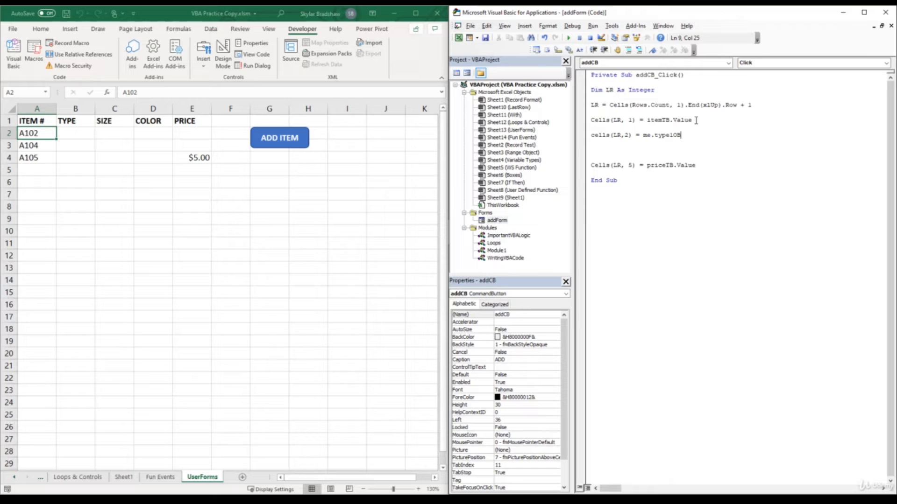
type("va")
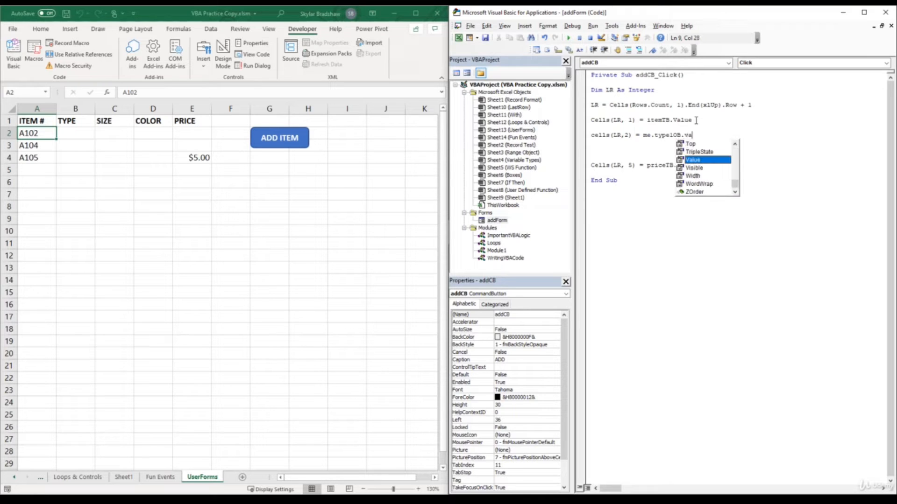
key("Enter")
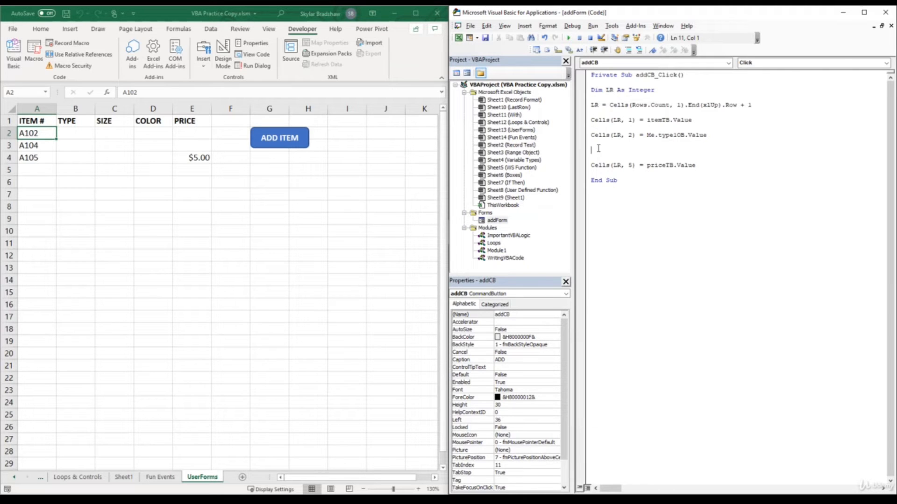
Run the Add Item form and add A106 with Type 1 selected, giving TRUE in TYPE.
left_click(568, 37)
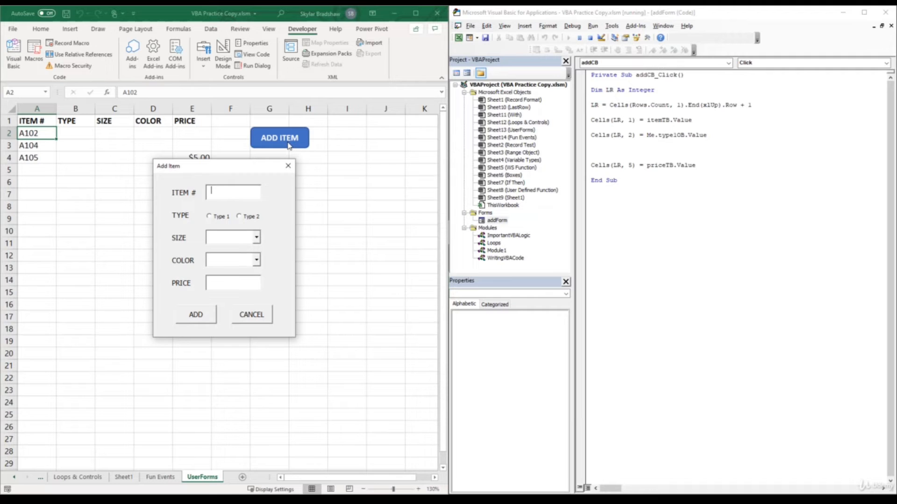
type("A106")
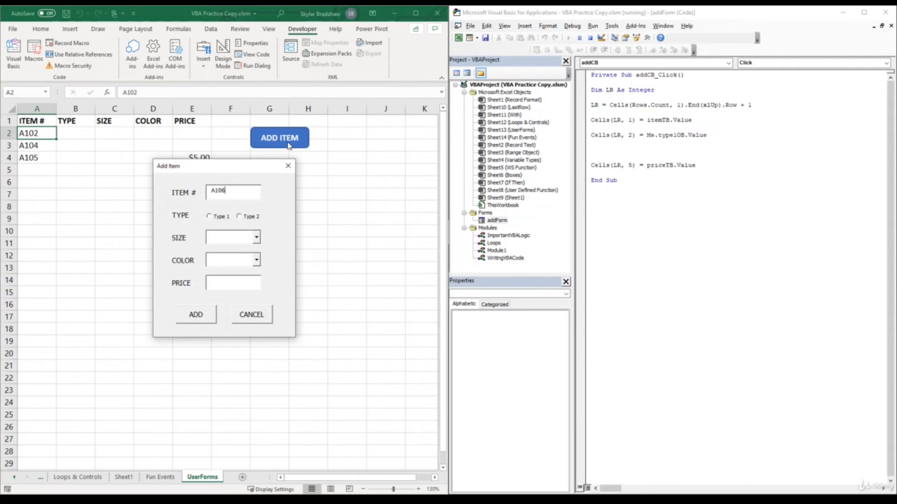
mouse_move(226, 211)
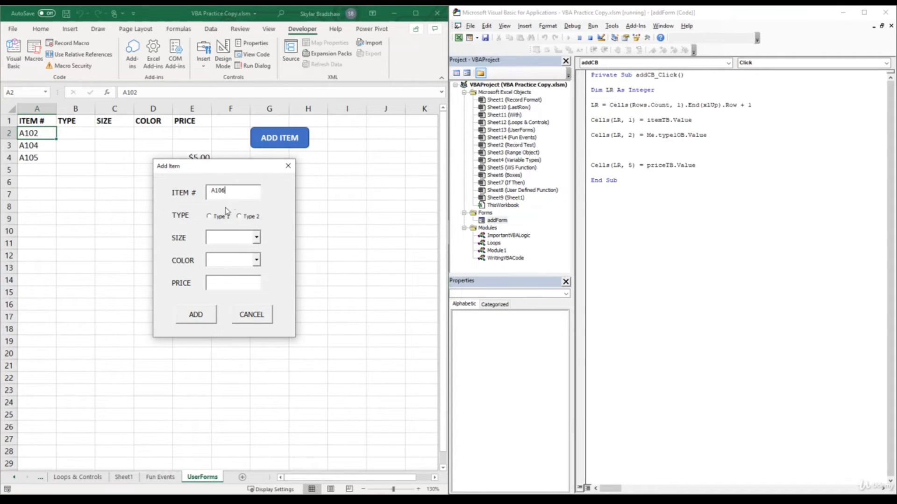
left_click(209, 216)
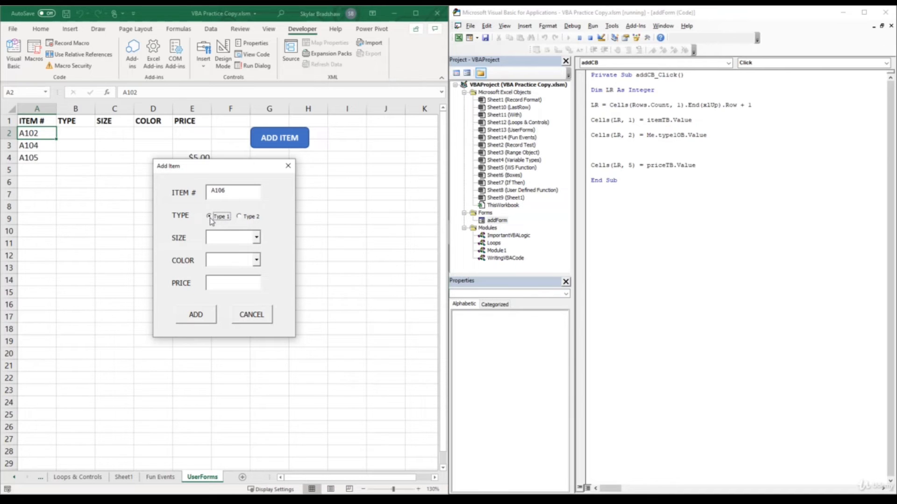
left_click(195, 315)
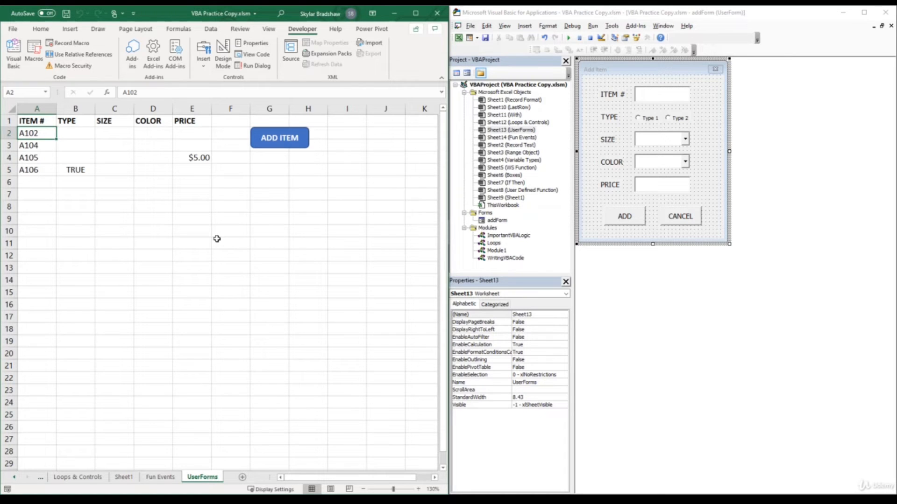
mouse_move(95, 176)
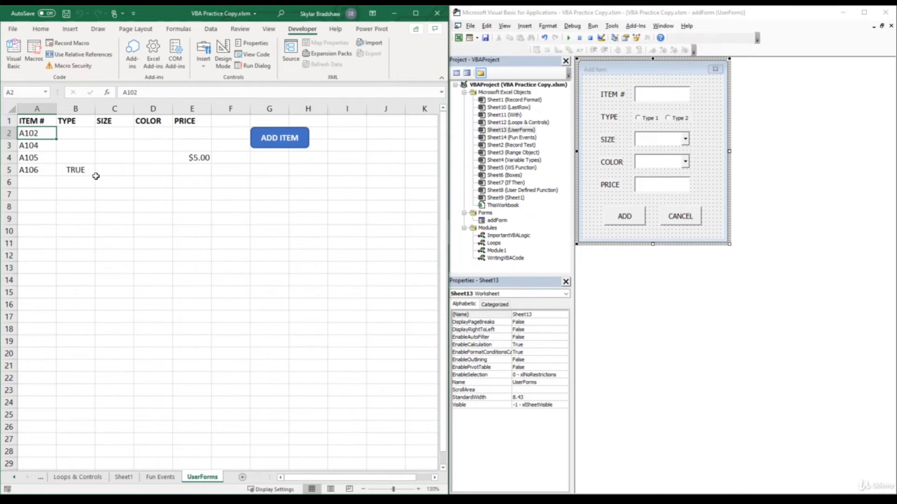
mouse_move(92, 175)
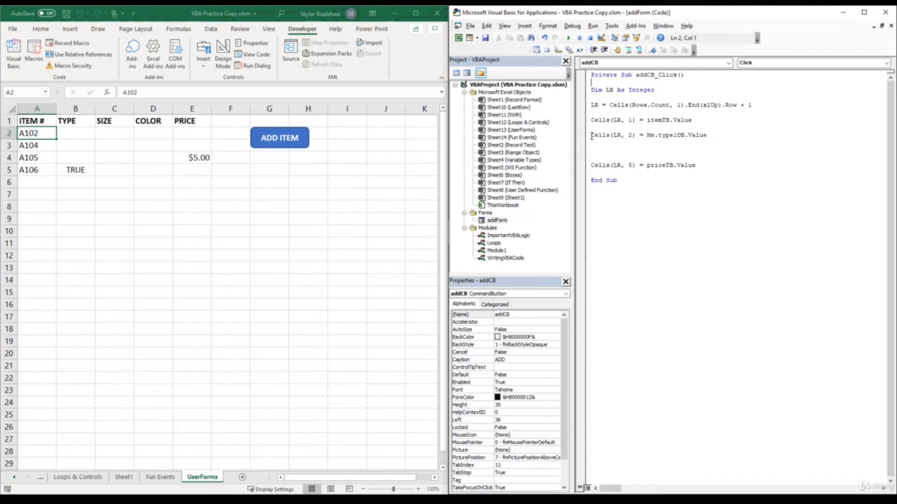
Comment the old line and write If type1OB = True Then Cells(LR, 2) = "Type 1".
type("'")
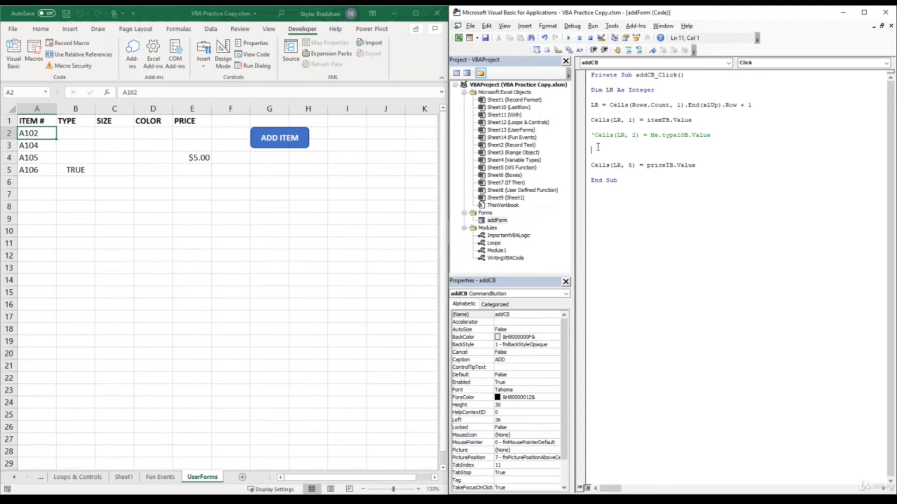
type("if")
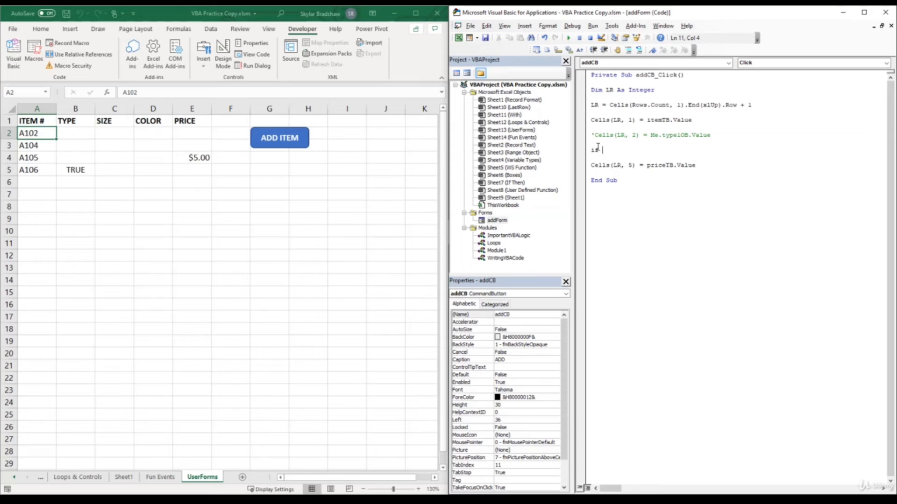
type("type1")
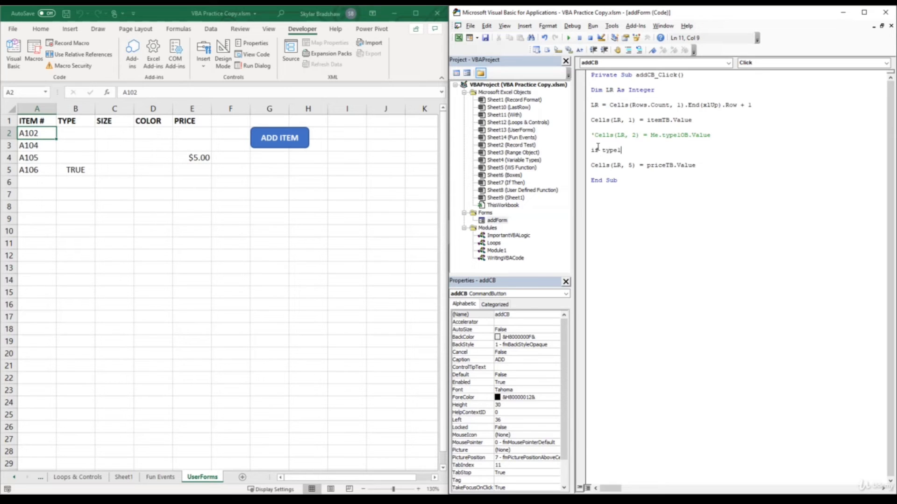
type("ob")
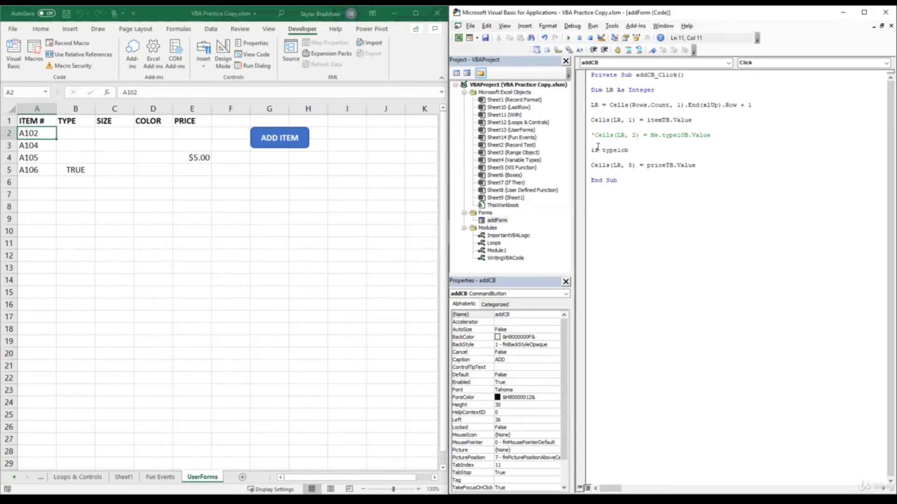
type("= true")
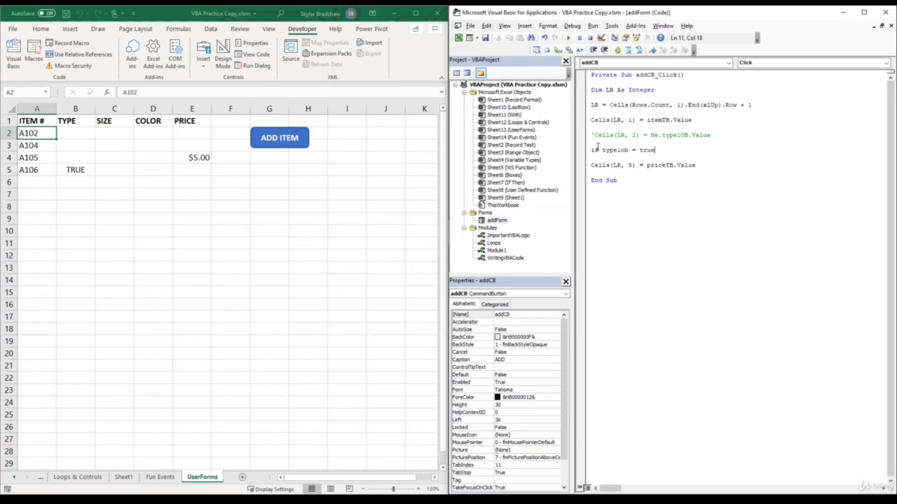
type("Then")
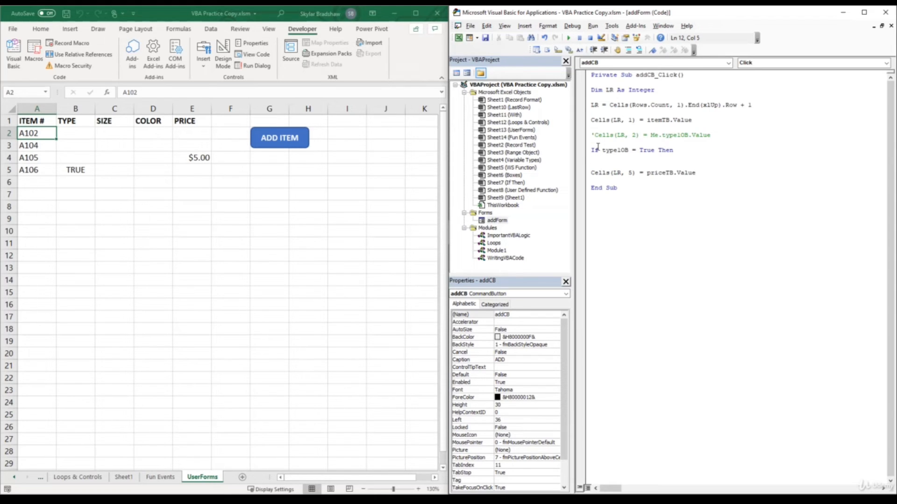
type("cells")
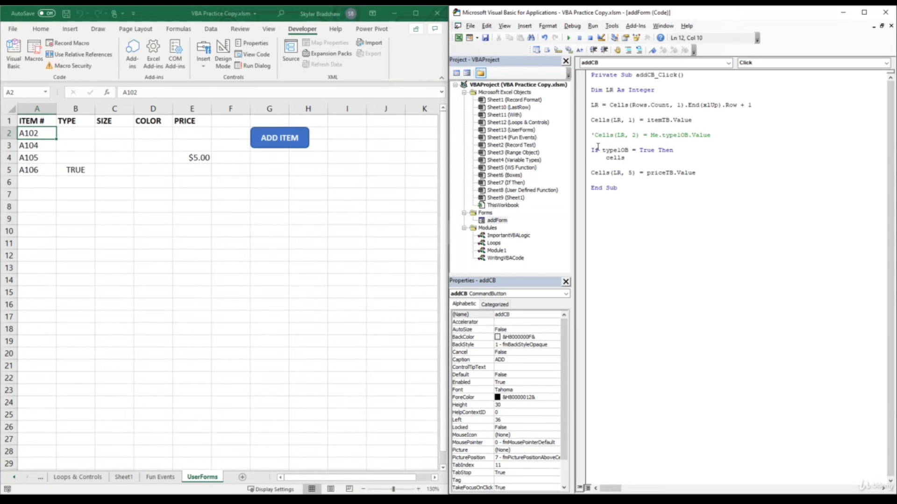
type("(LR, 2")
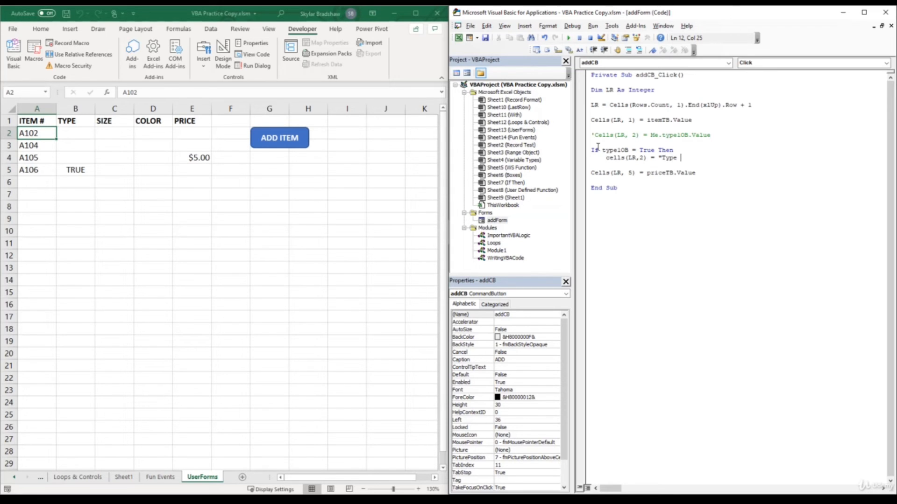
type("1\"")
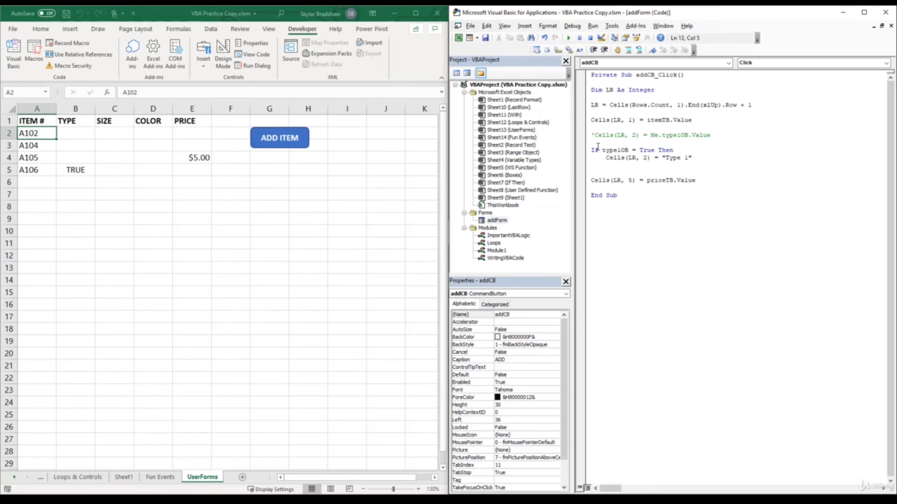
Add ElseIf type2OB = True Then Cells(LR, 2) = "Type 2" and close with End If.
type("elseif")
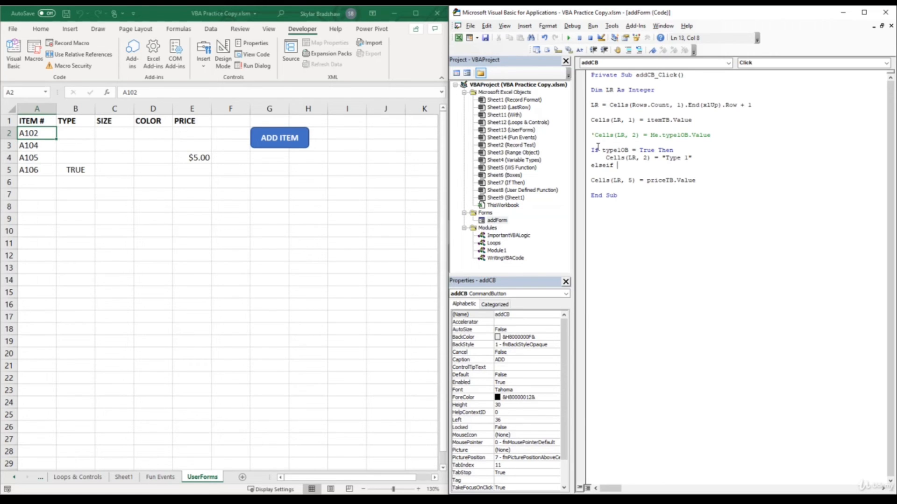
type("type")
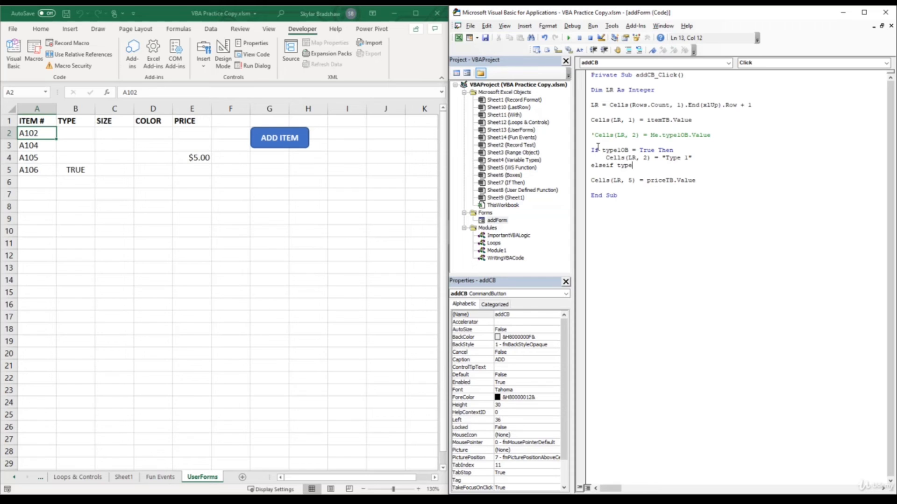
type("2ob")
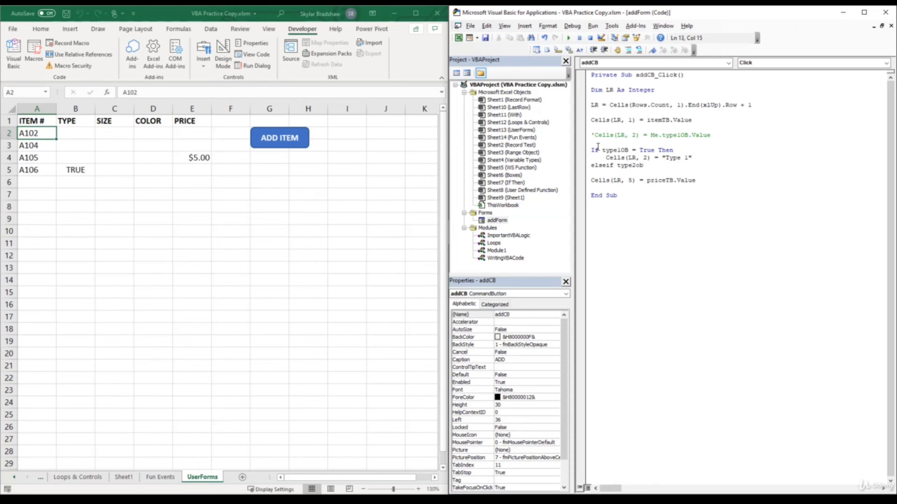
type("= true Then")
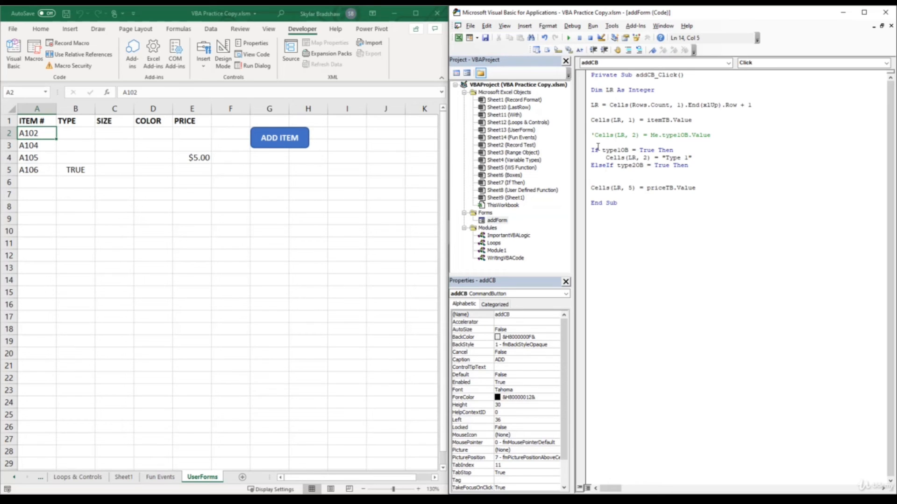
type("cells(")
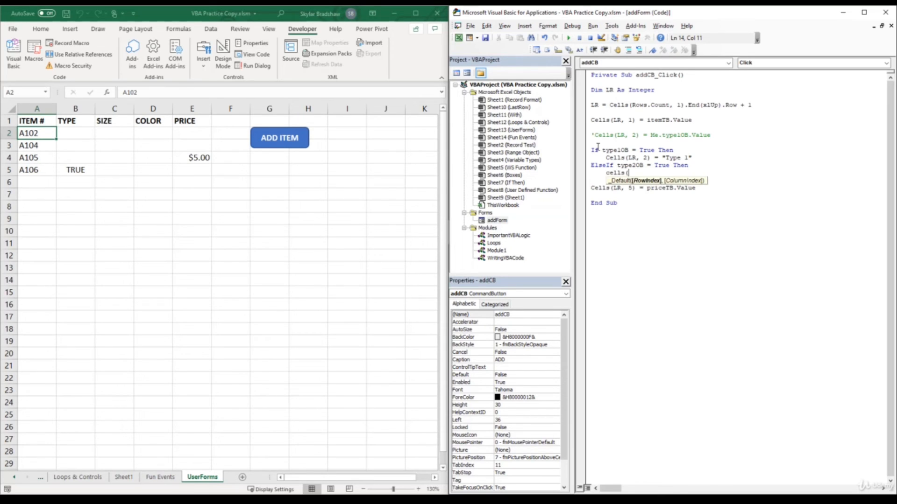
type("LR,2")
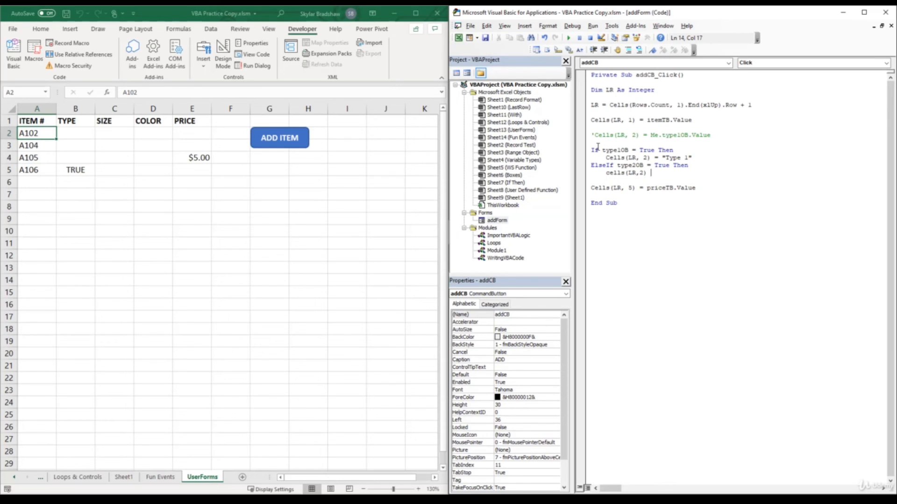
type("Type 2\"")
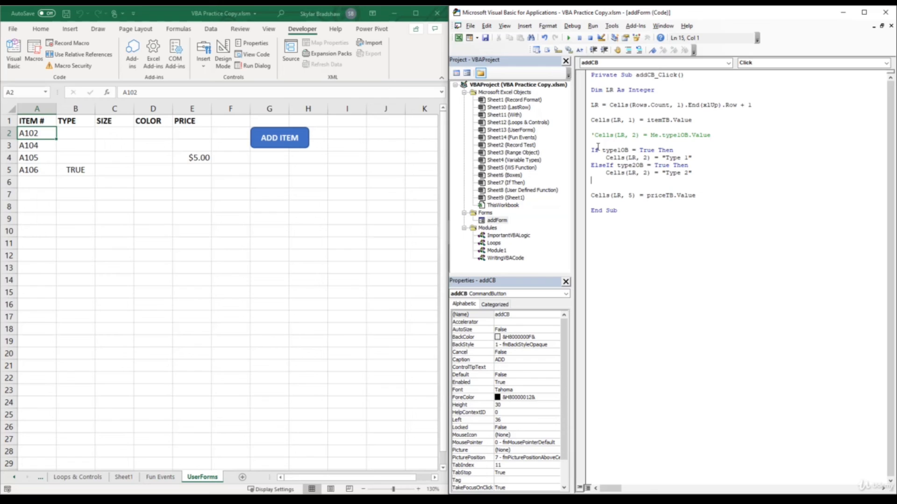
type("End if")
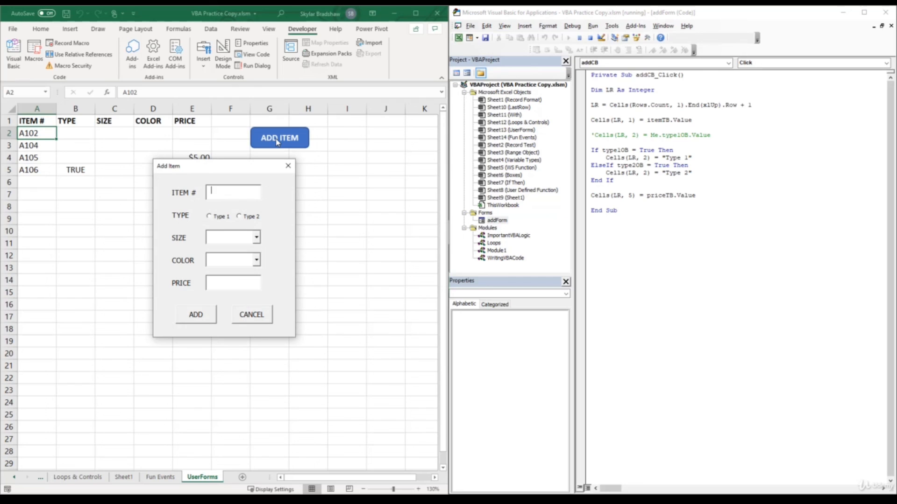
Add A107 as Type 1 and A108 as Type 2 through the form.
type("A107")
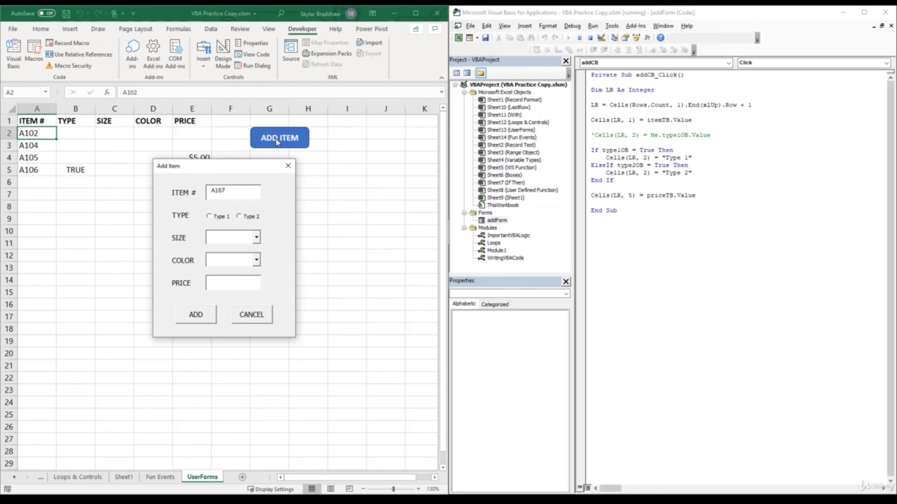
left_click(209, 216)
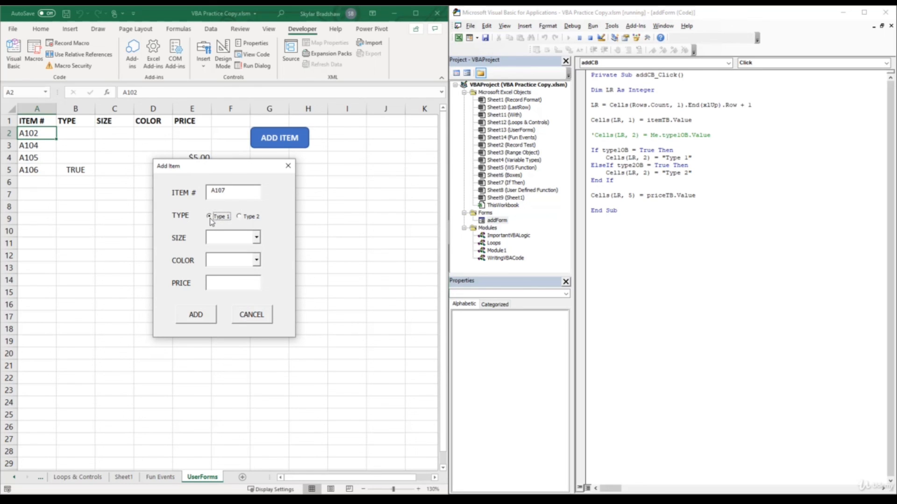
left_click(195, 315)
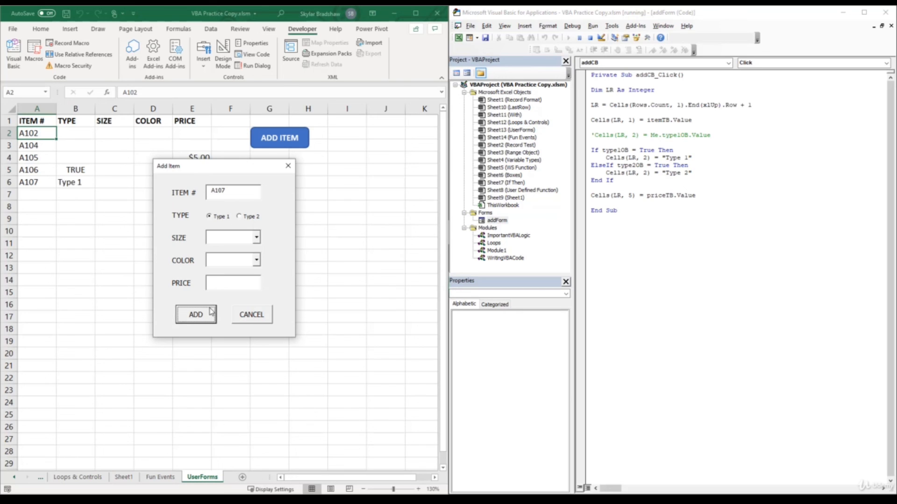
mouse_move(81, 205)
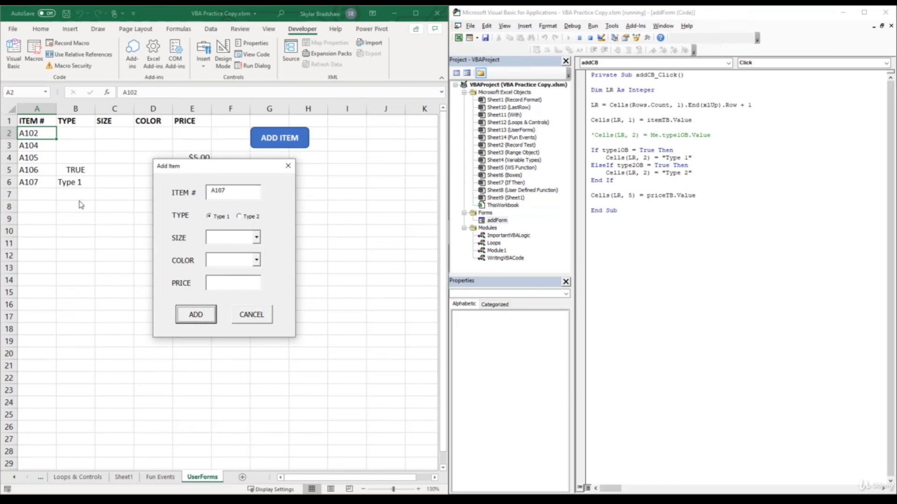
mouse_move(81, 206)
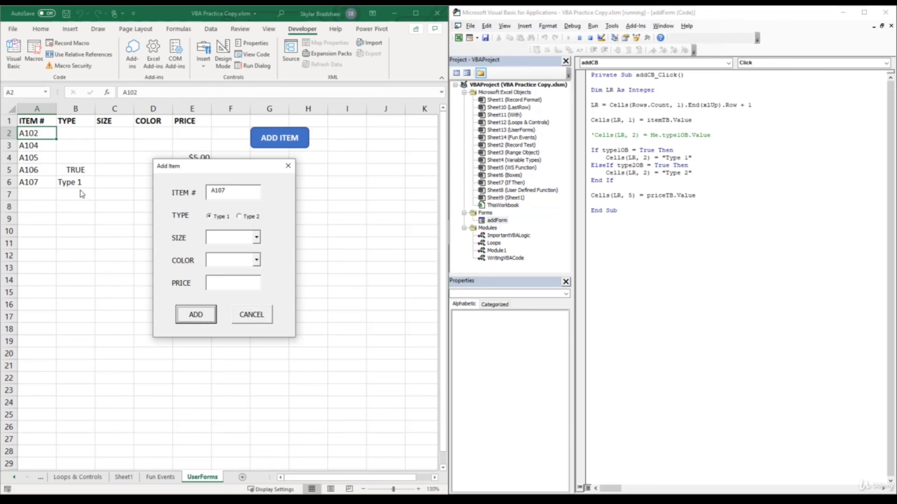
type("A108")
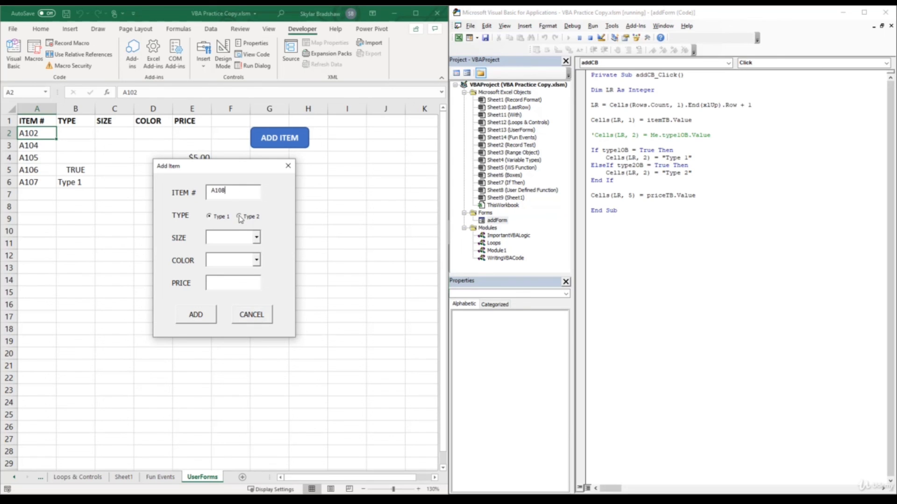
left_click(195, 315)
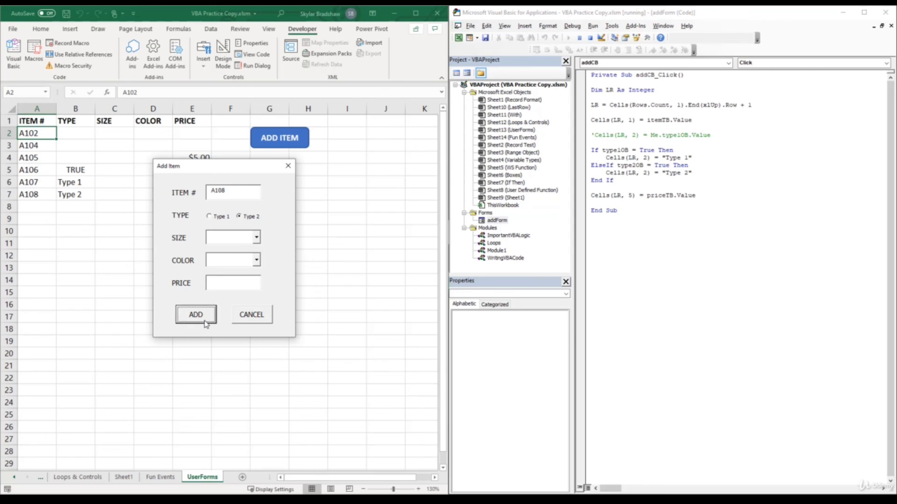